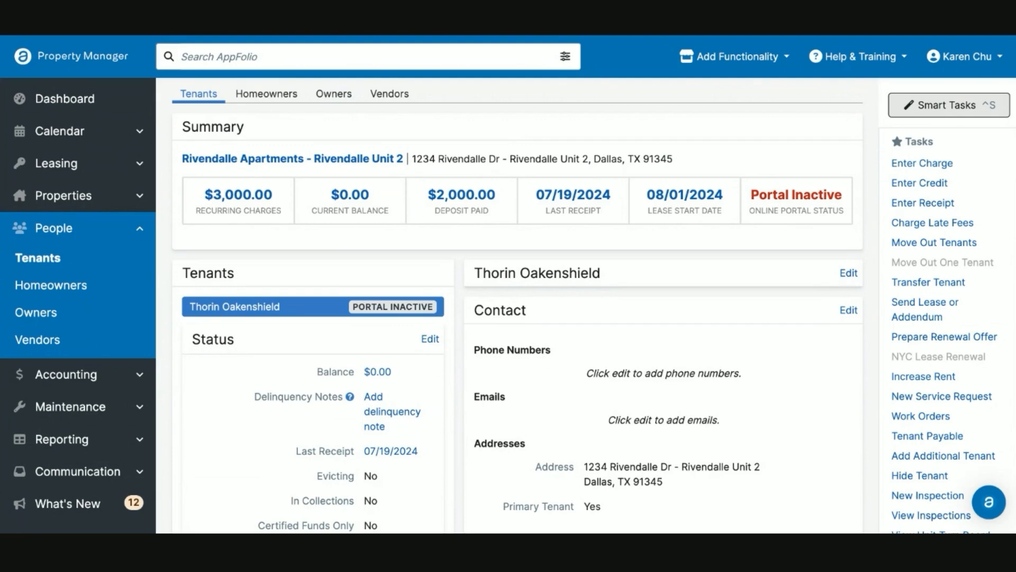
{"action": "mouse_move", "coordinate": [535, 135]}
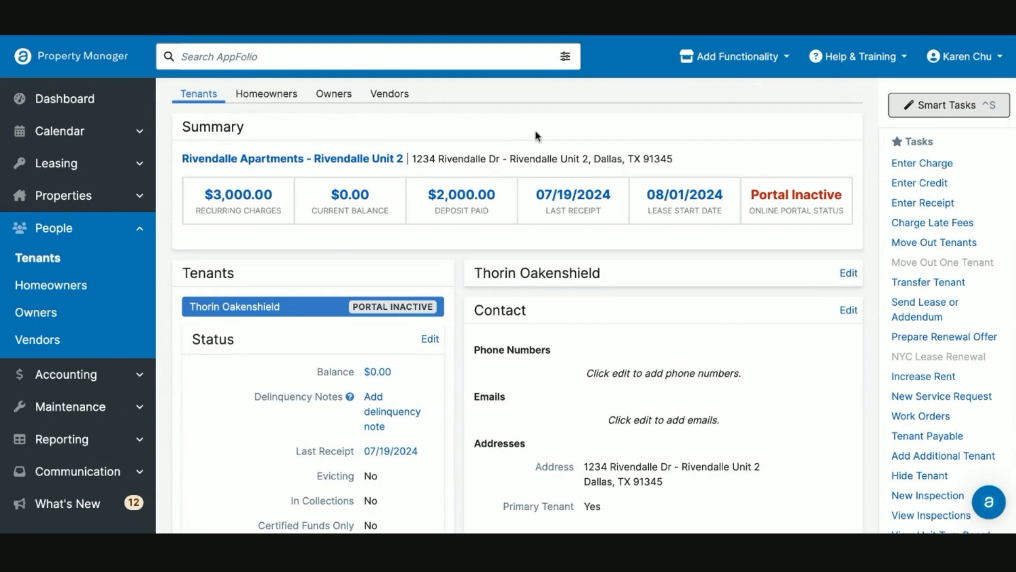
{"action": "mouse_move", "coordinate": [934, 267]}
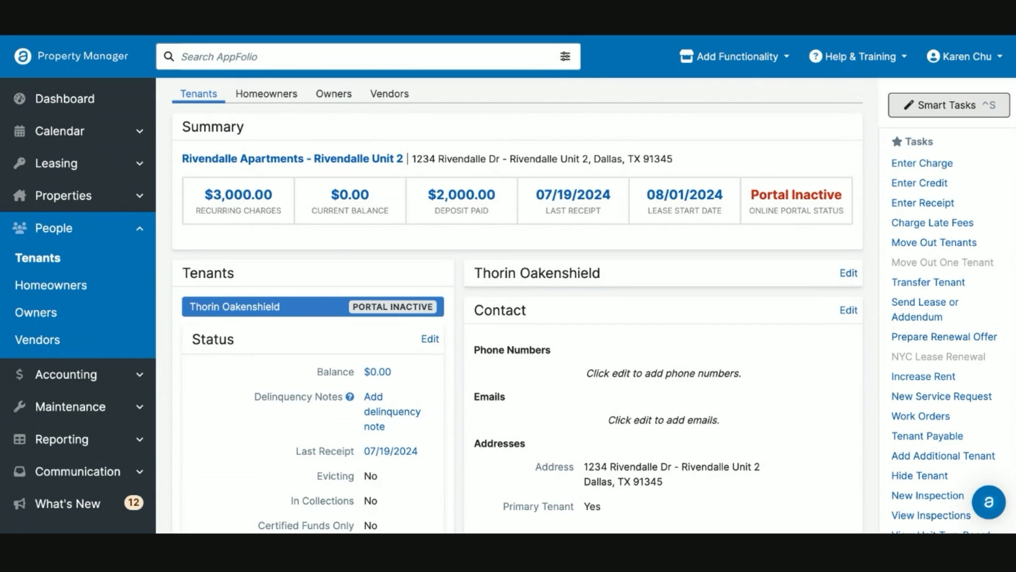
{"action": "mouse_move", "coordinate": [927, 248]}
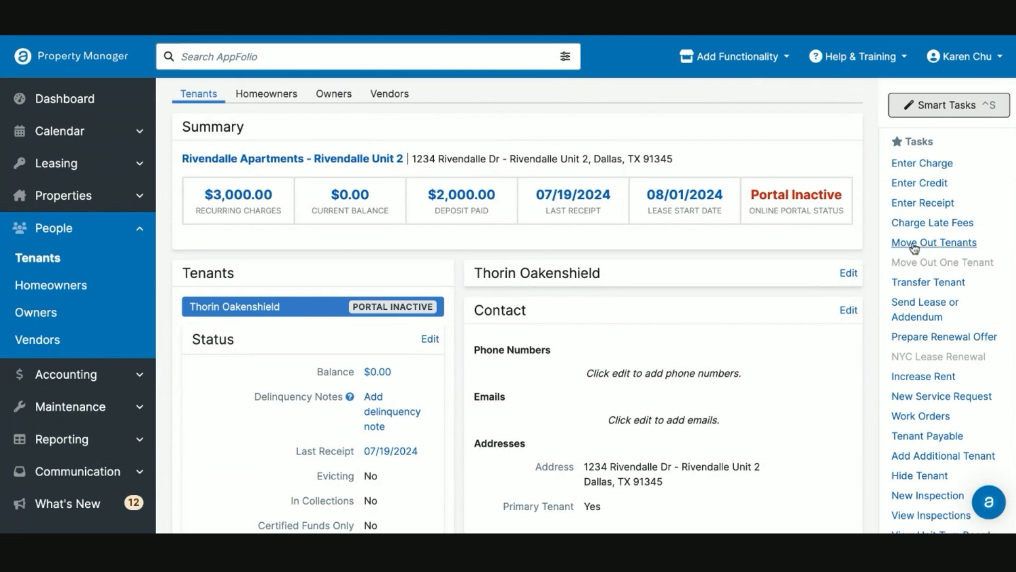
{"action": "mouse_move", "coordinate": [932, 249]}
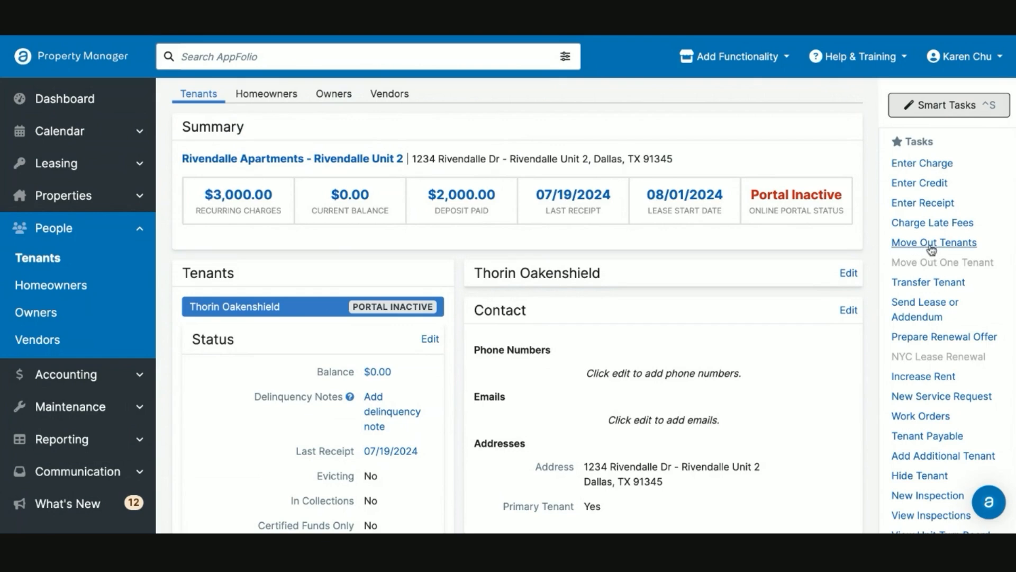
- Start the move out and save the $96.77 proration, ending recurring charges 08/01/2024
{"action": "left_click", "coordinate": [933, 242]}
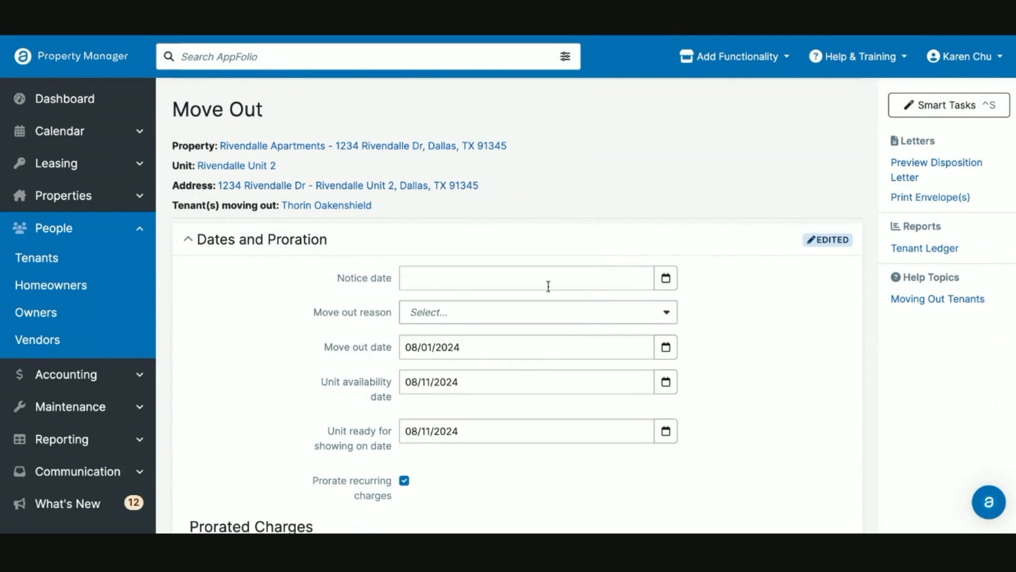
{"action": "scroll", "scroll_direction": "down", "scroll_amount": 3}
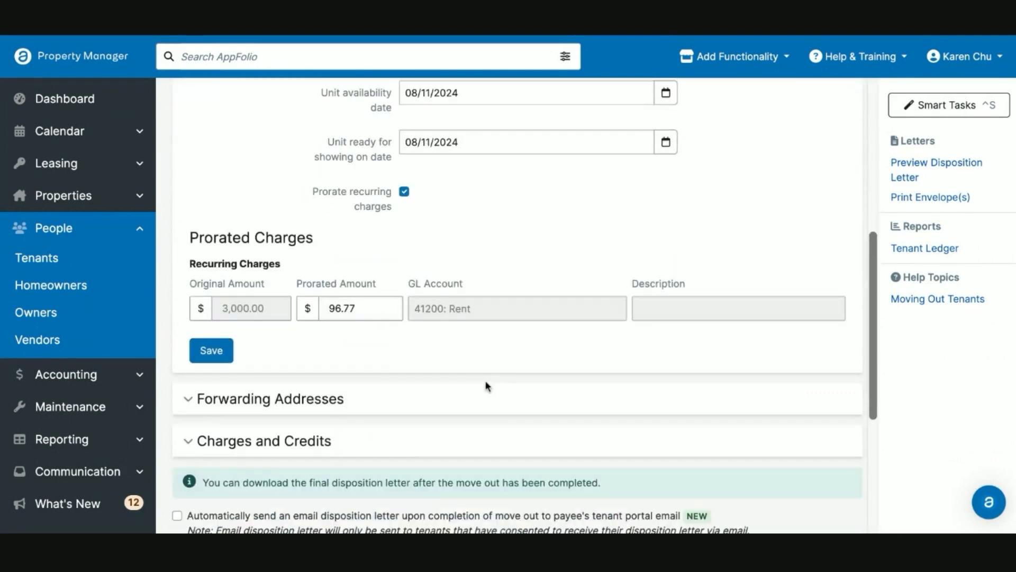
{"action": "left_click", "coordinate": [211, 350]}
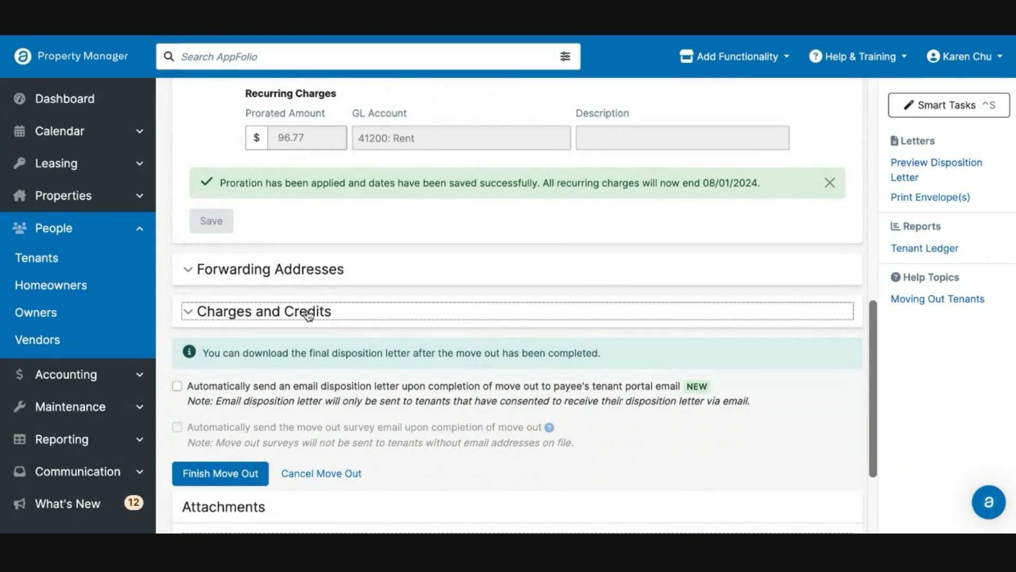
- Expand Charges and Credits and review the $2000 deposit refund in the summary
{"action": "left_click", "coordinate": [309, 311]}
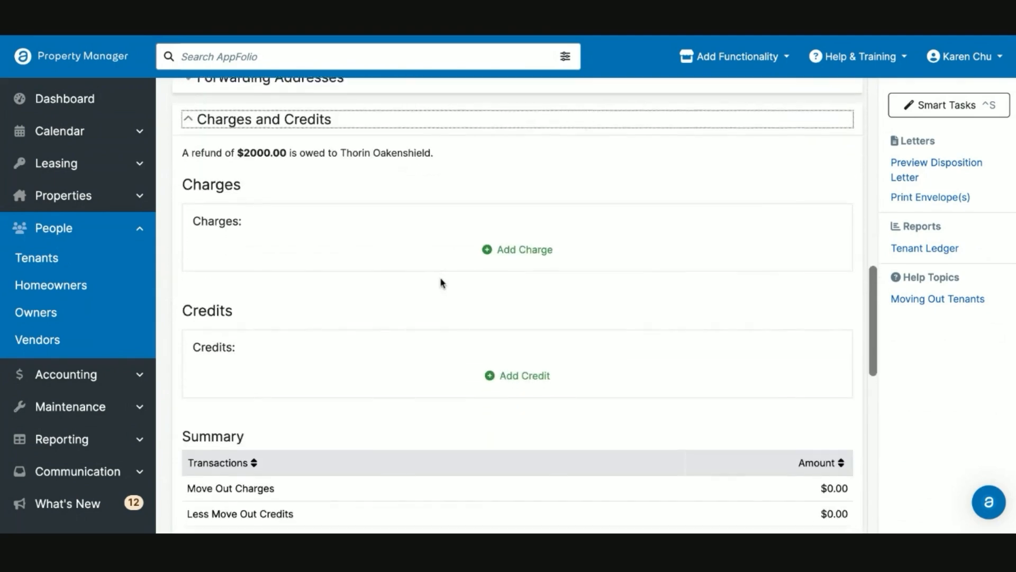
{"action": "scroll", "scroll_direction": "down", "scroll_amount": 3}
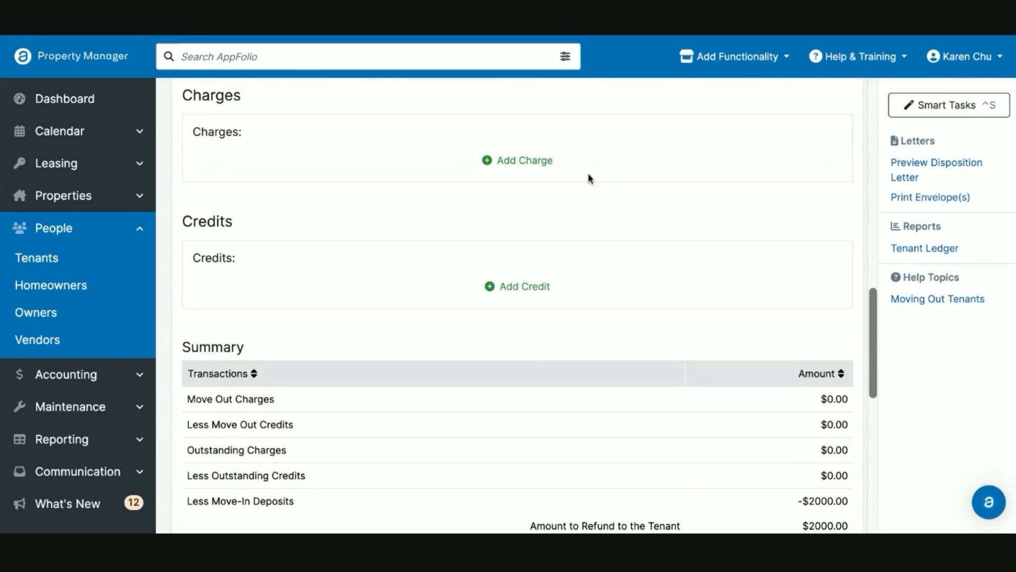
{"action": "scroll", "scroll_direction": "down", "scroll_amount": 3}
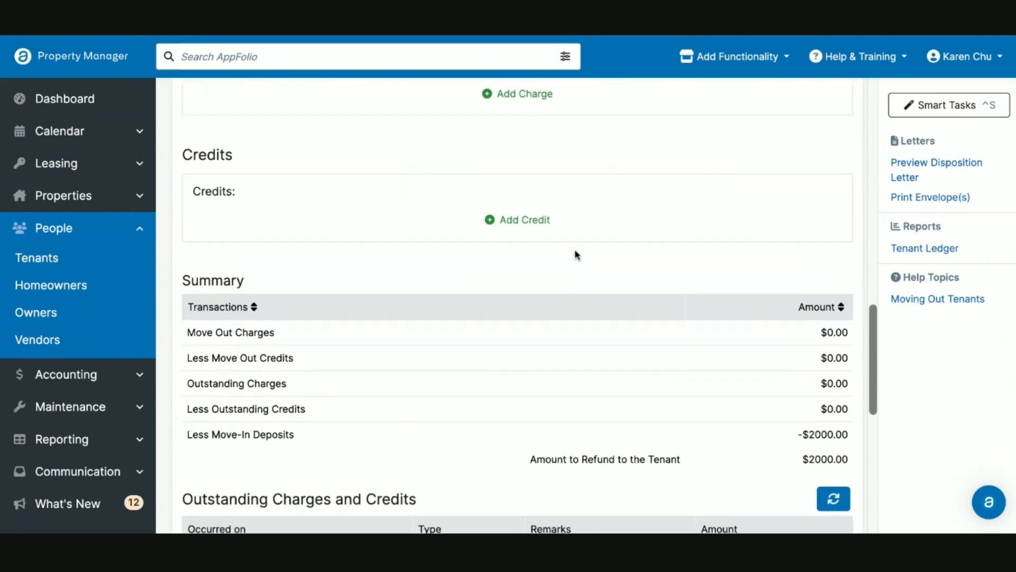
{"action": "scroll", "scroll_direction": "down", "scroll_amount": 3}
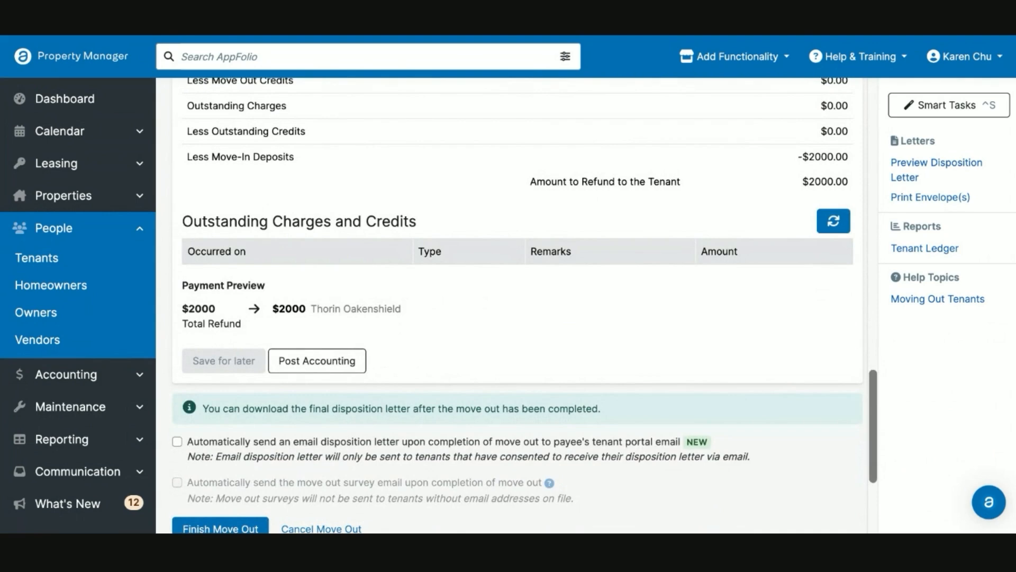
{"action": "mouse_move", "coordinate": [201, 319]}
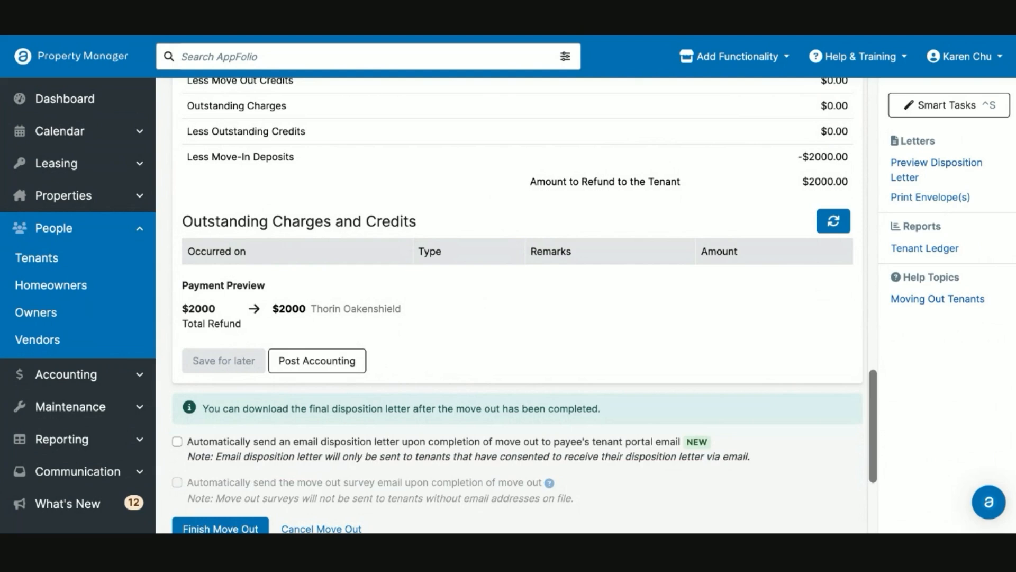
{"action": "mouse_move", "coordinate": [180, 336]}
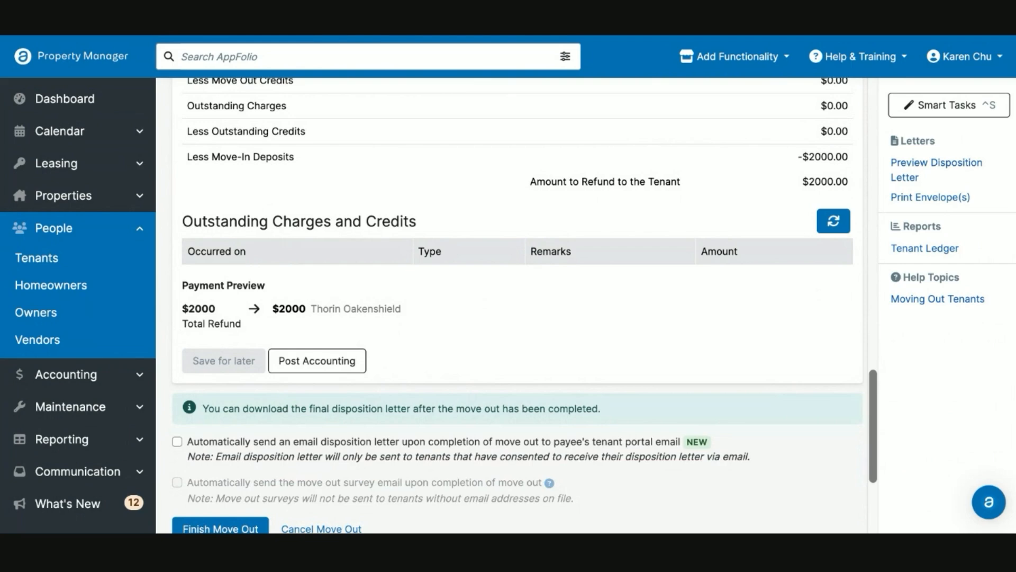
{"action": "left_click_drag", "start_coordinate": [183, 308], "coordinate": [303, 323]}
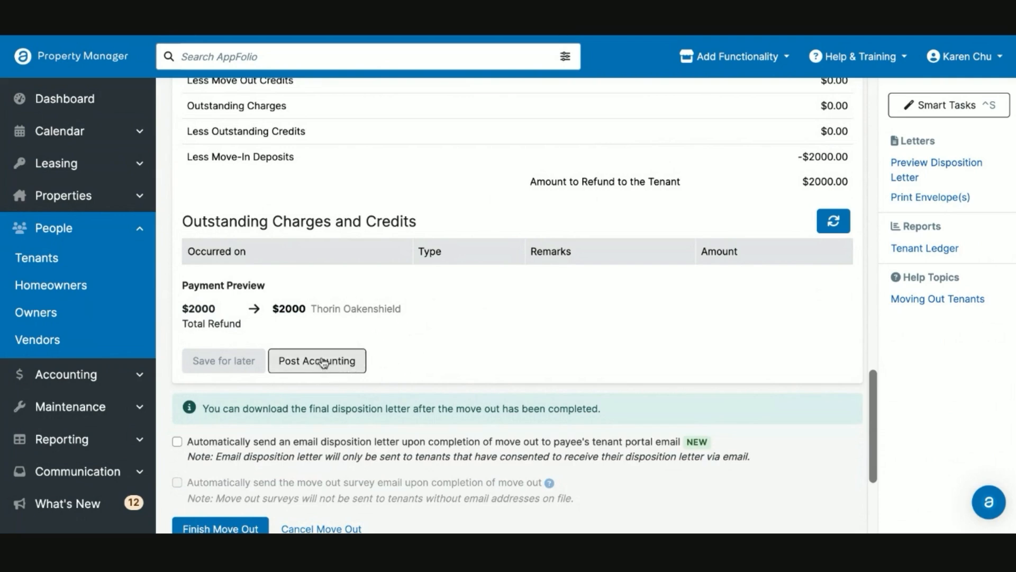
- Post the move-out accounting, creating the $2000 refund bill and deposit transfer
{"action": "left_click", "coordinate": [317, 360]}
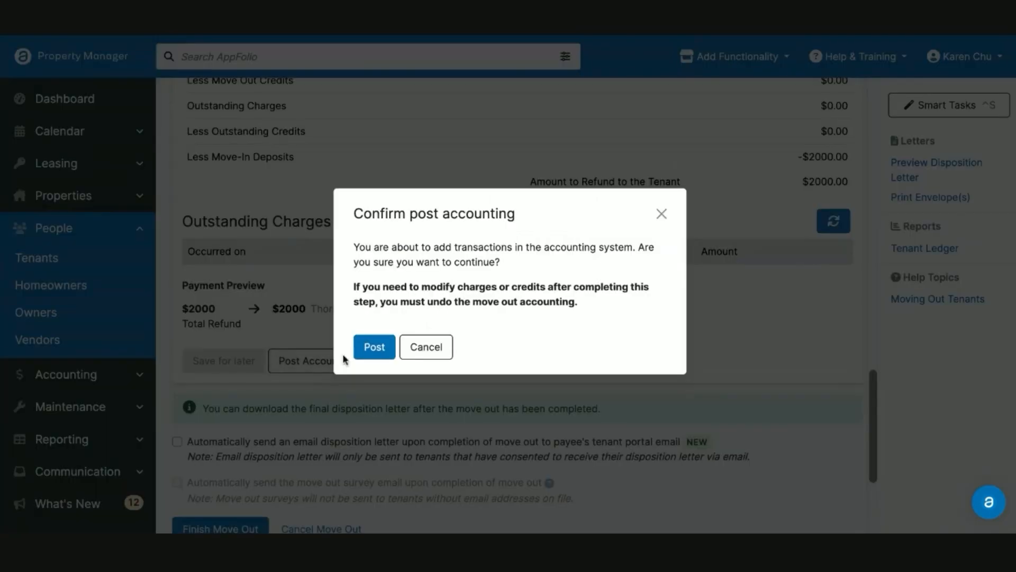
{"action": "left_click", "coordinate": [374, 347]}
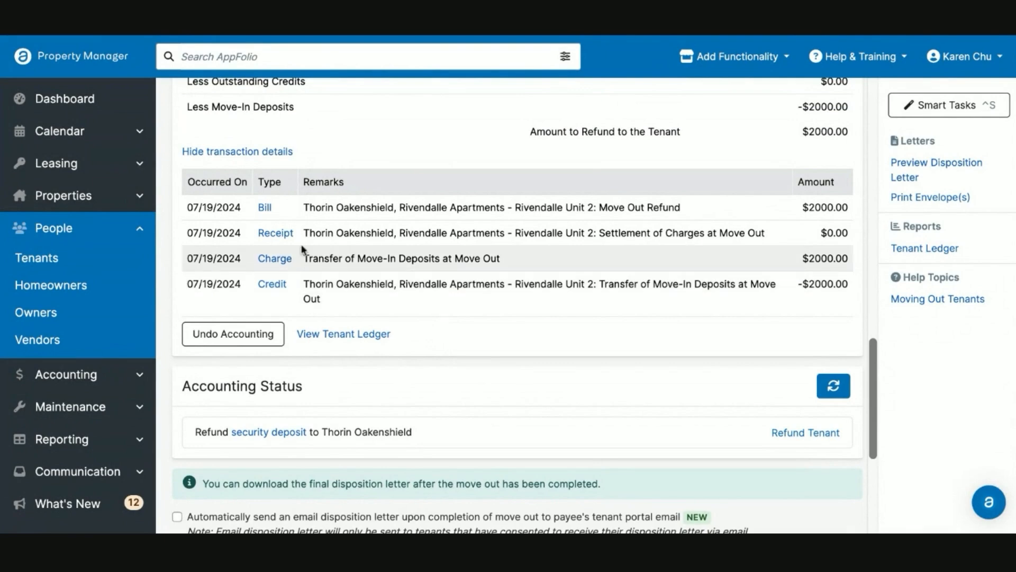
{"action": "mouse_move", "coordinate": [278, 224]}
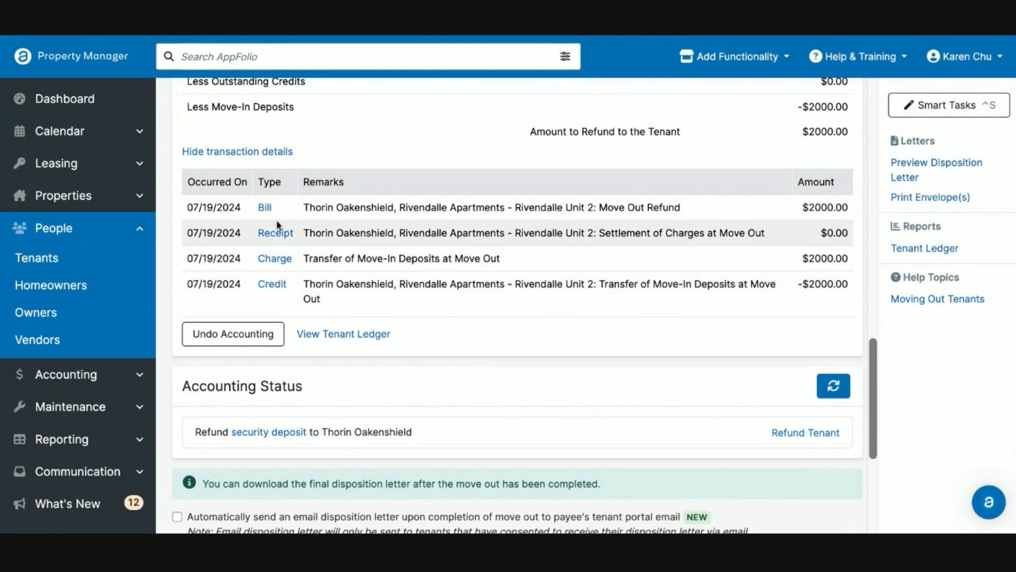
{"action": "mouse_move", "coordinate": [273, 273]}
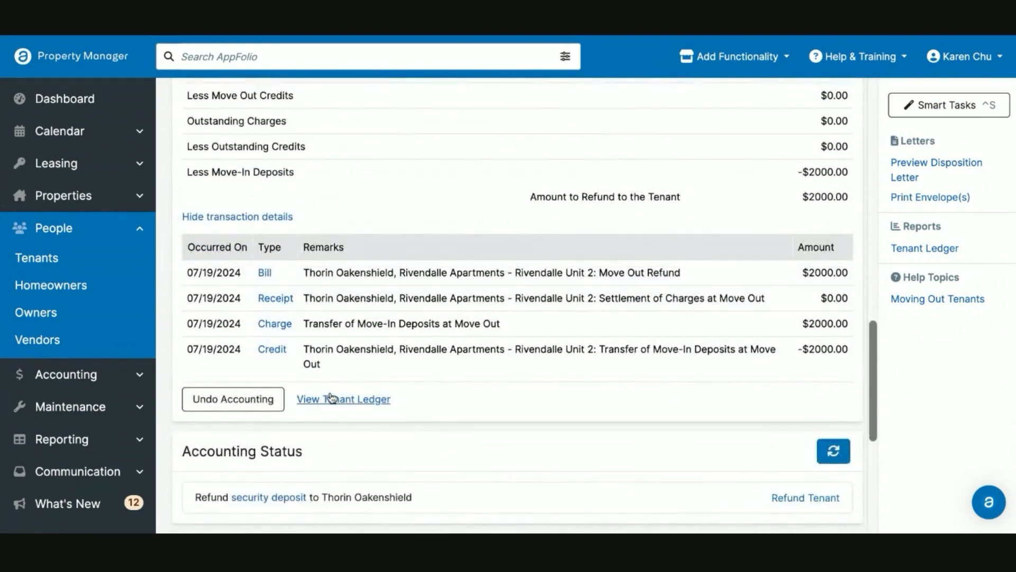
{"action": "scroll", "scroll_direction": "down", "scroll_amount": 3}
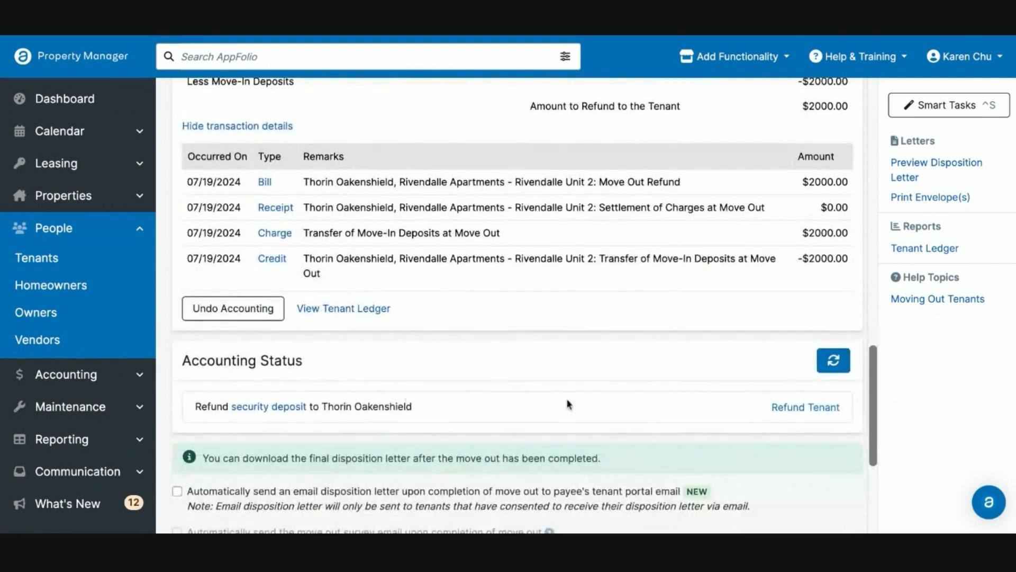
{"action": "mouse_move", "coordinate": [283, 418]}
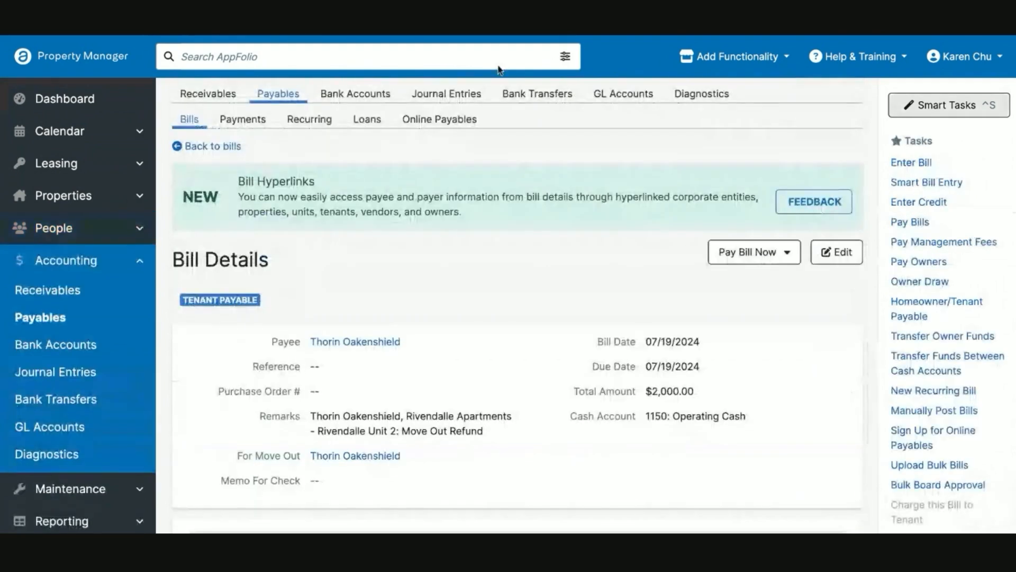
- Show the Pay Bill Now options for the $2,000 refund bill
{"action": "left_click", "coordinate": [755, 252]}
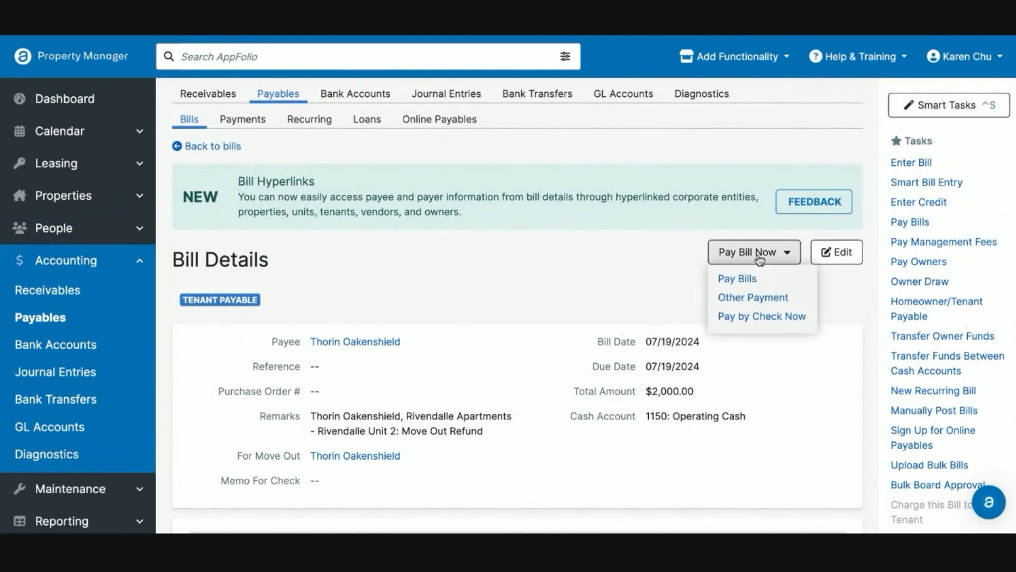
{"action": "mouse_move", "coordinate": [762, 297]}
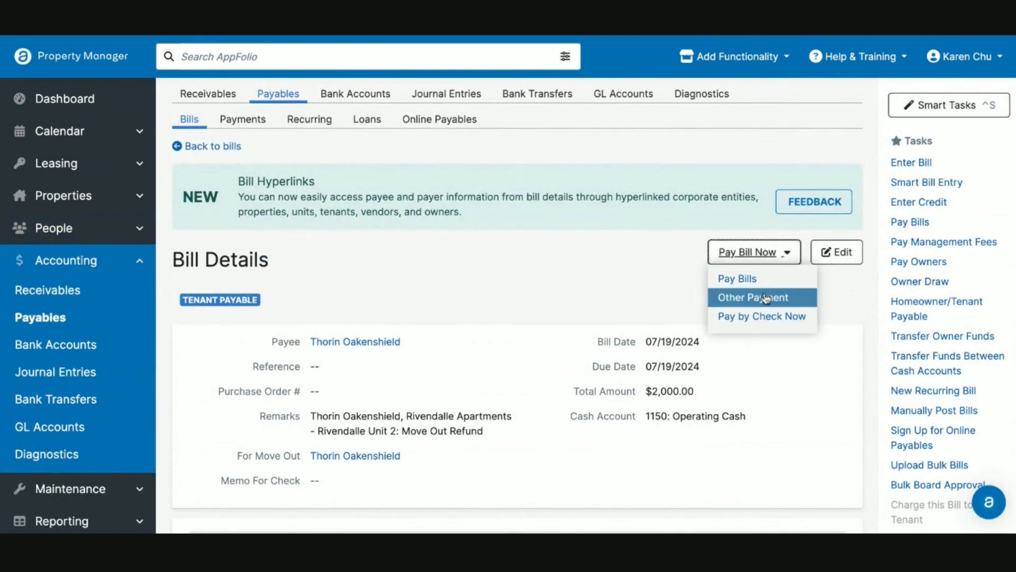
{"action": "mouse_move", "coordinate": [775, 302]}
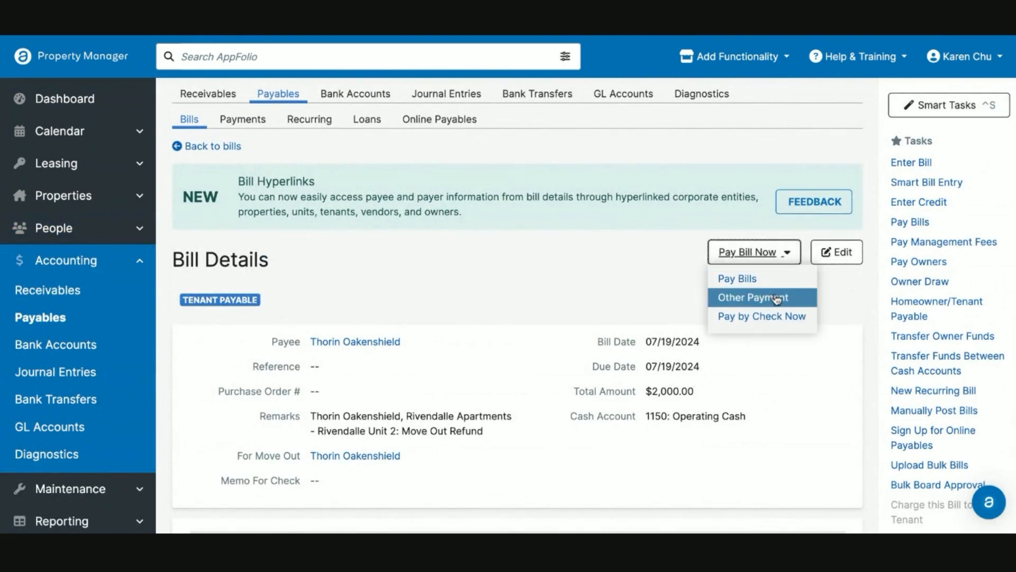
{"action": "mouse_move", "coordinate": [784, 320]}
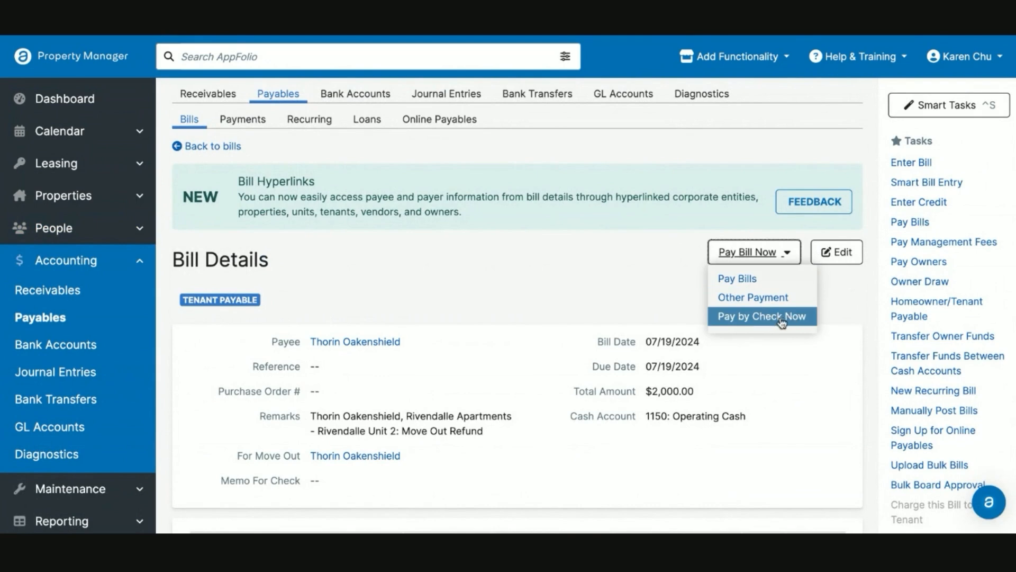
{"action": "mouse_move", "coordinate": [778, 303]}
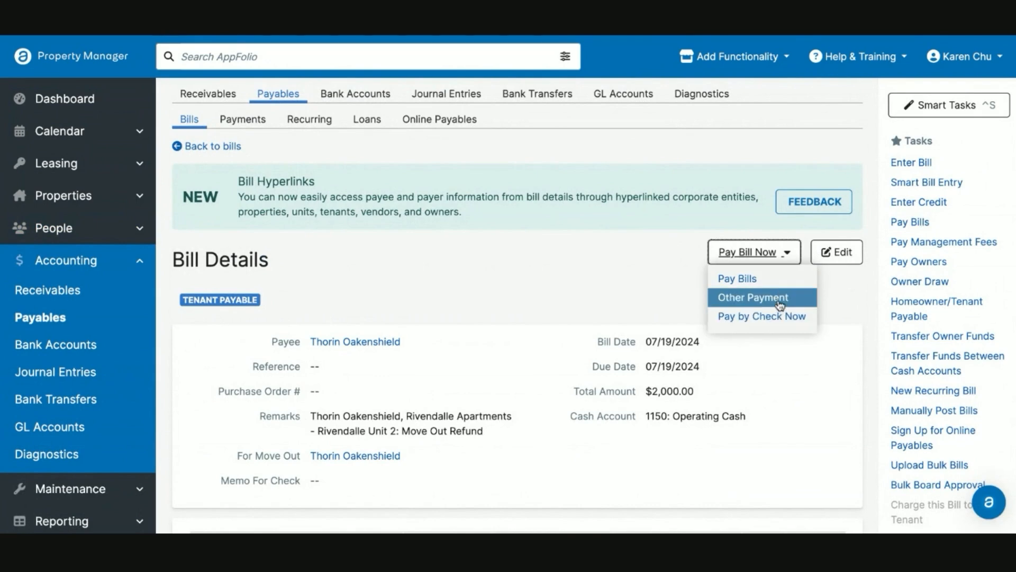
{"action": "mouse_move", "coordinate": [778, 304]}
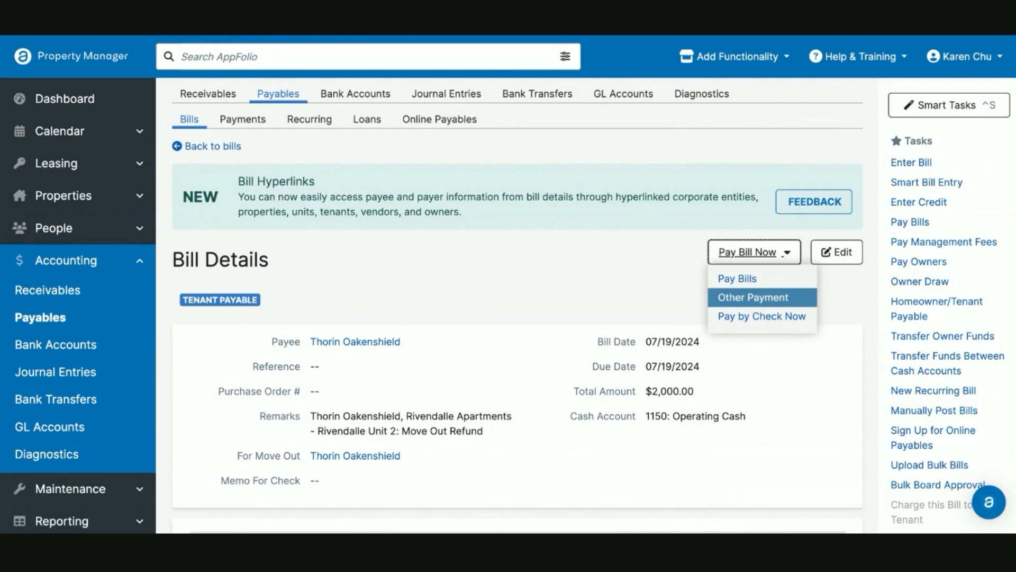
- Pay the $2,000 refund as an Other payment dated today, referenced 'Venmo'
{"action": "left_click", "coordinate": [754, 297]}
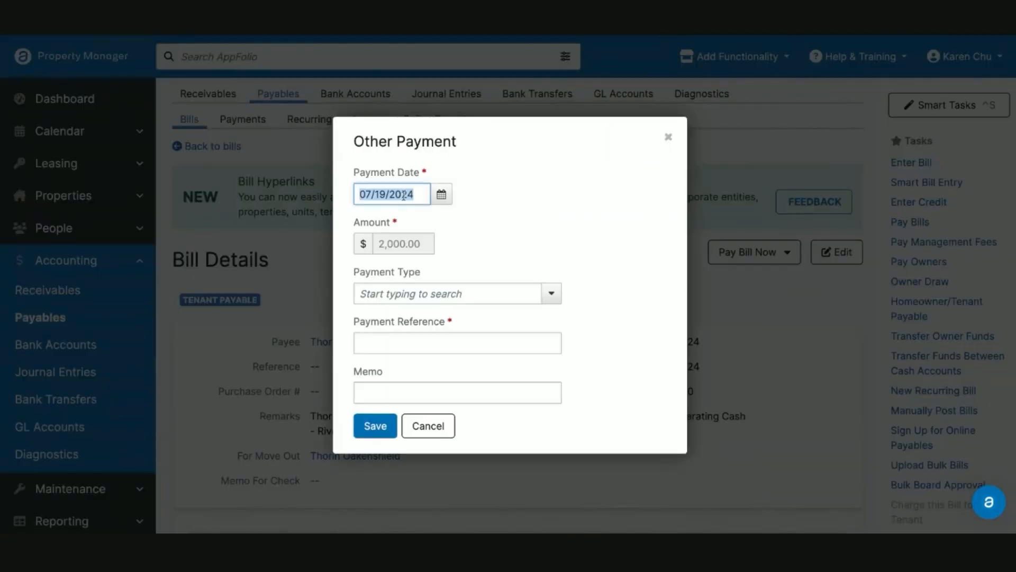
{"action": "type", "text": "f"}
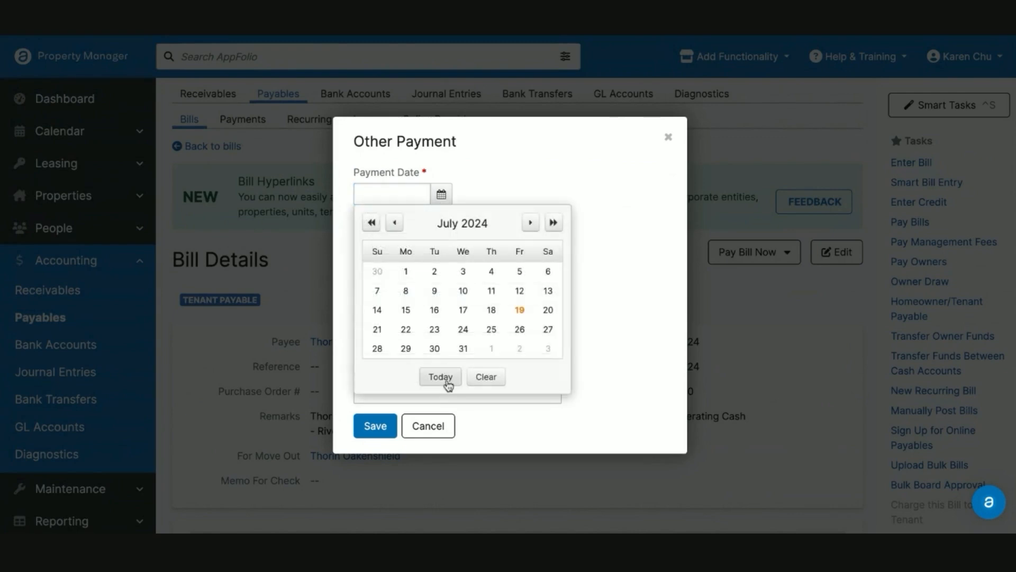
{"action": "left_click", "coordinate": [440, 376]}
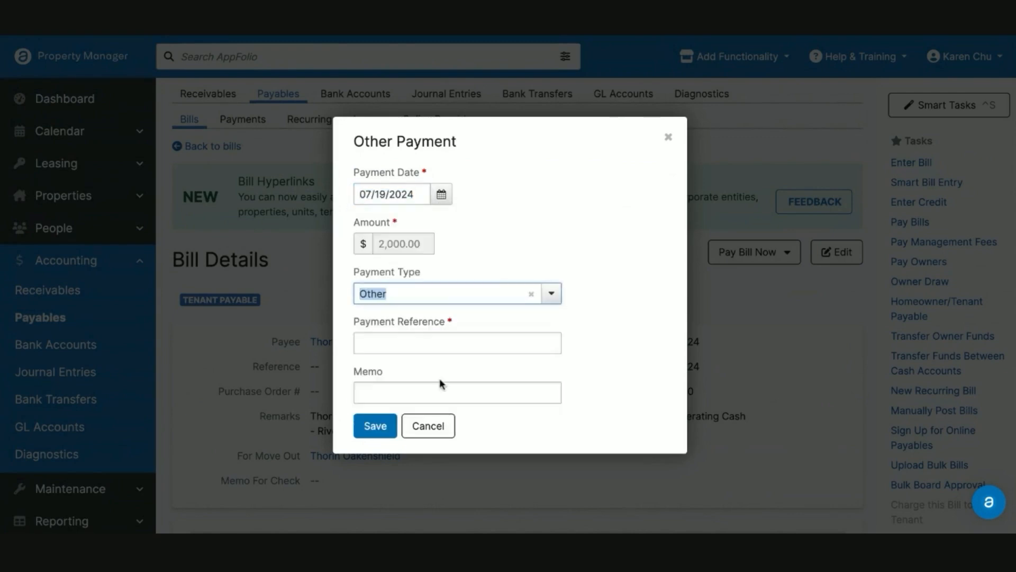
{"action": "type", "text": "Venmo"}
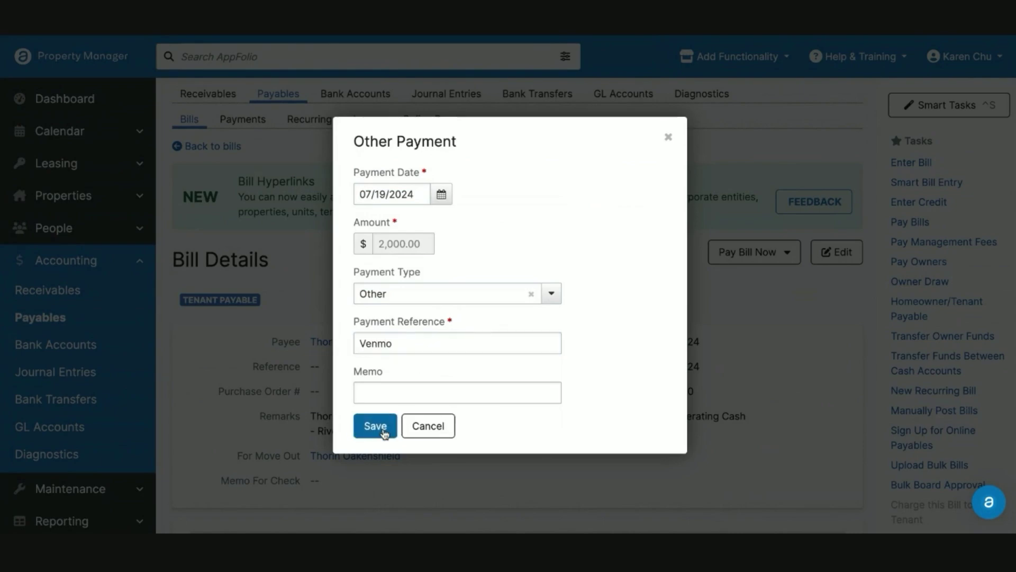
{"action": "left_click", "coordinate": [375, 426]}
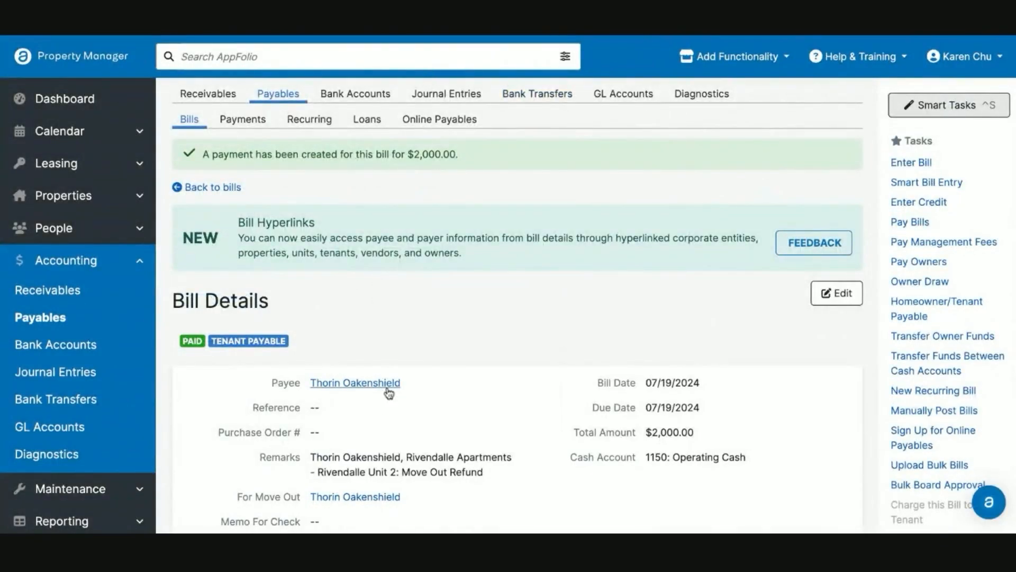
- Finish Thorin Oakenshield's move out, confirming despite missing forwarding addresses
{"action": "scroll", "scroll_direction": "down", "scroll_amount": 3}
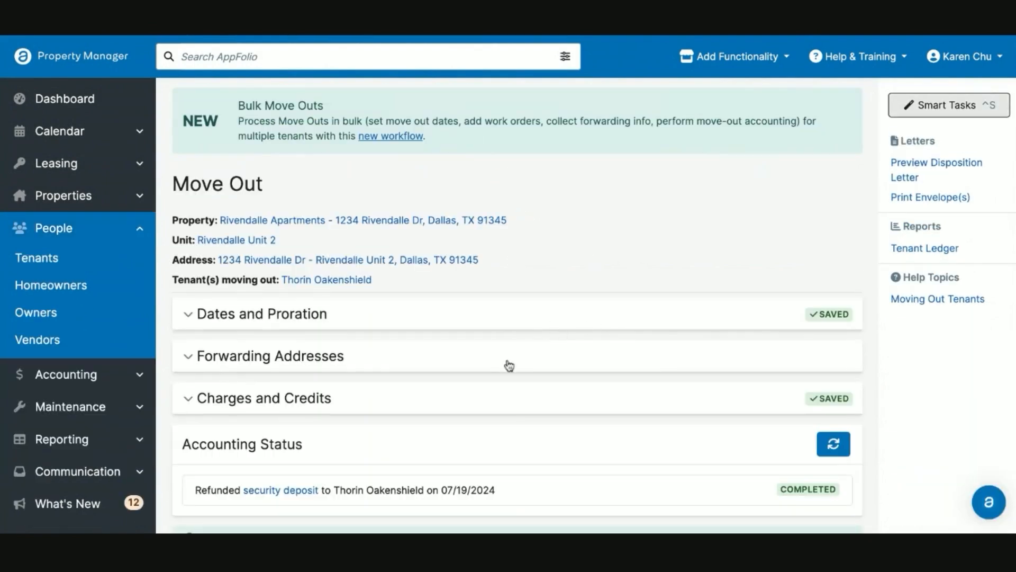
{"action": "mouse_move", "coordinate": [935, 173]}
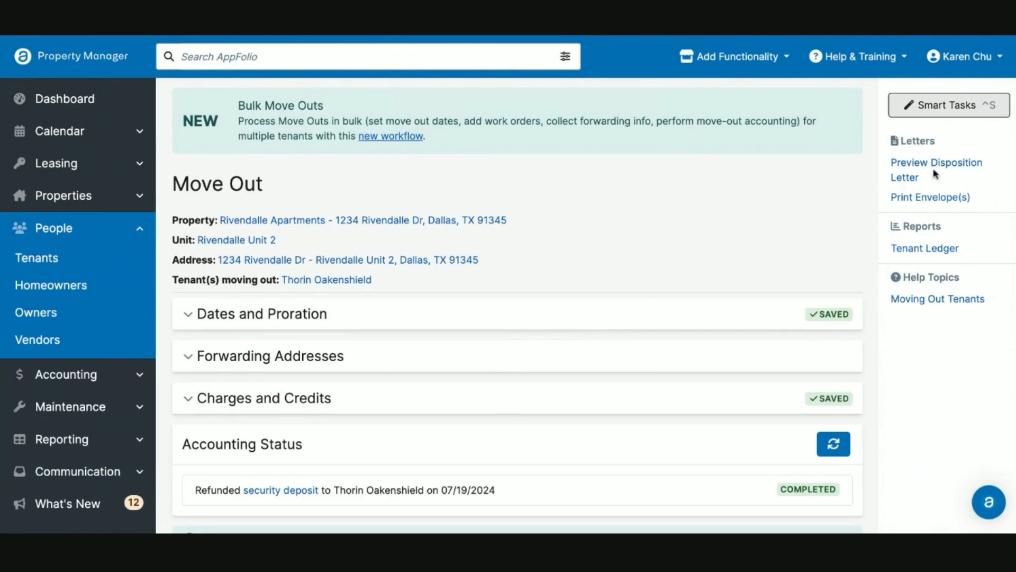
{"action": "mouse_move", "coordinate": [944, 171]}
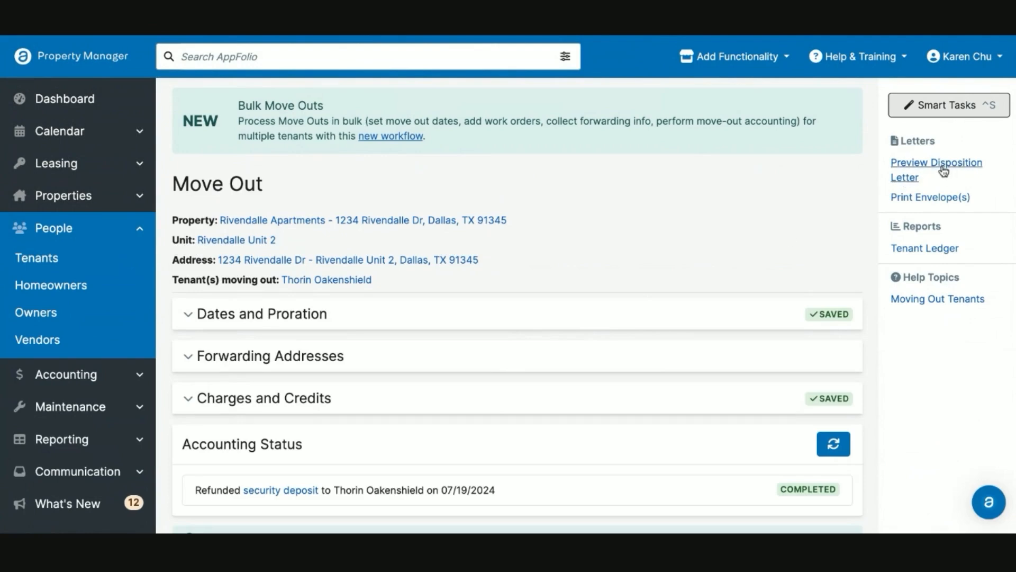
{"action": "scroll", "scroll_direction": "down", "scroll_amount": 3}
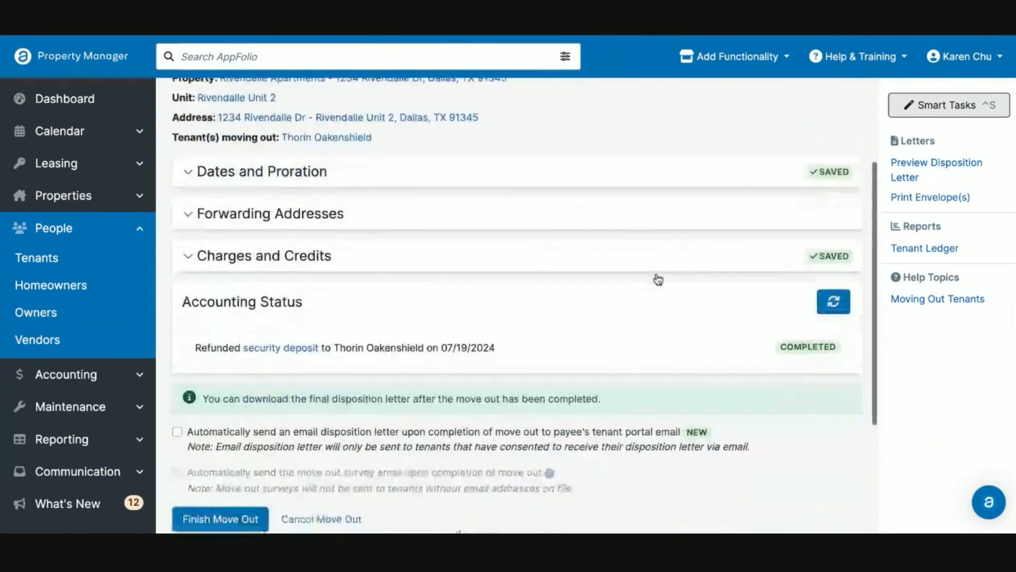
{"action": "scroll", "scroll_direction": "down", "scroll_amount": 3}
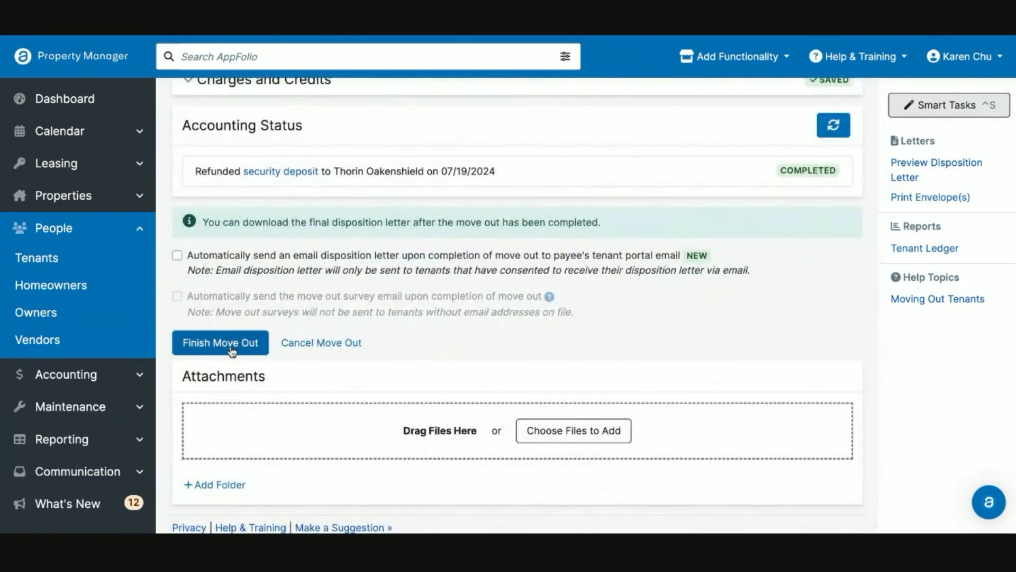
{"action": "left_click", "coordinate": [220, 342]}
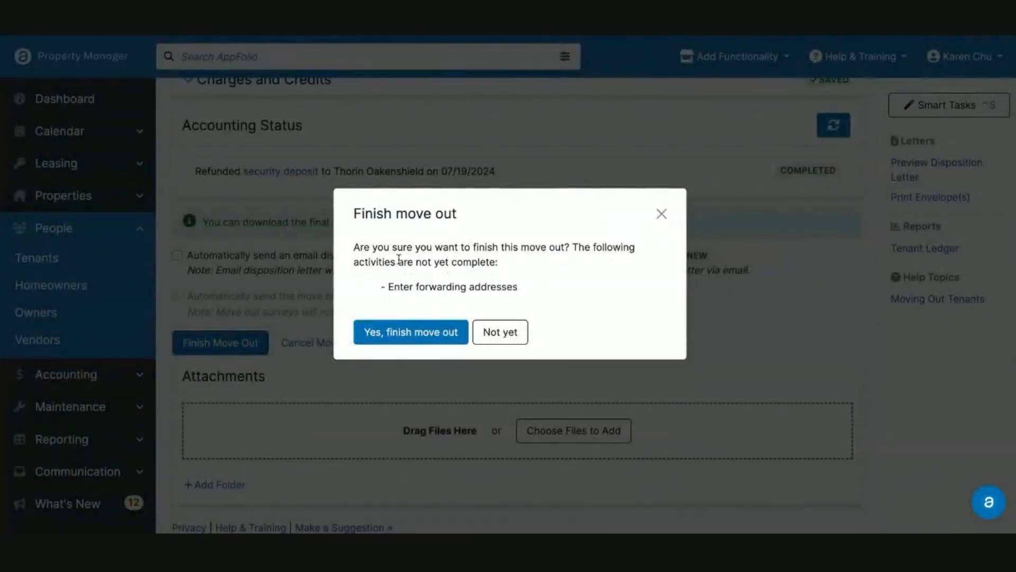
{"action": "left_click", "coordinate": [410, 332]}
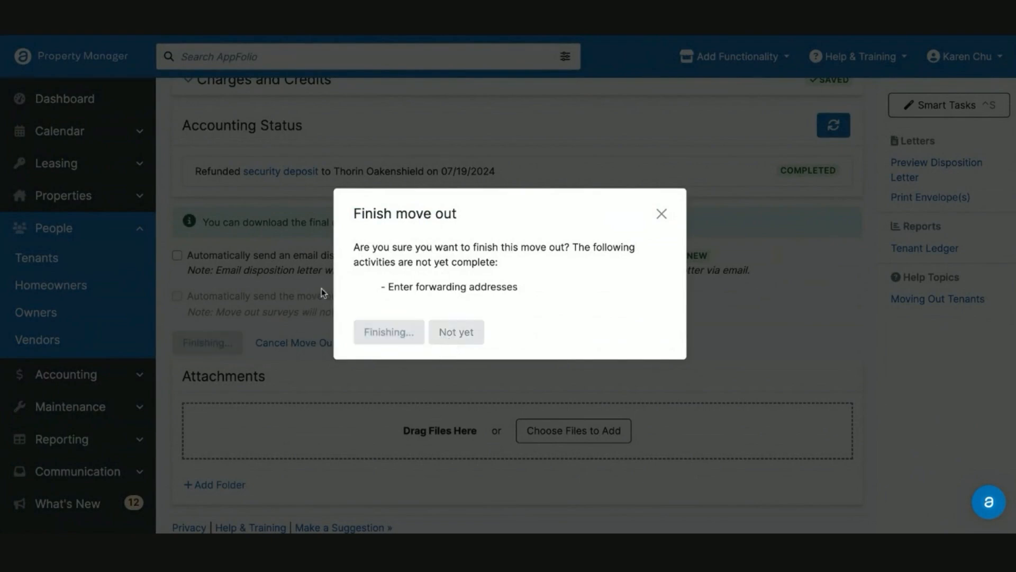
{"action": "left_click", "coordinate": [389, 332]}
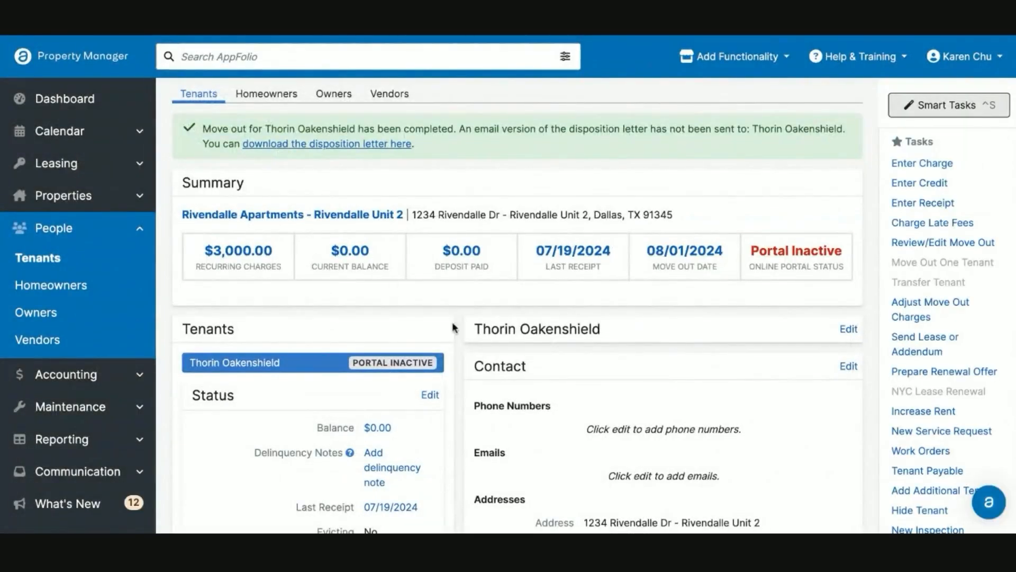
{"action": "mouse_move", "coordinate": [462, 306]}
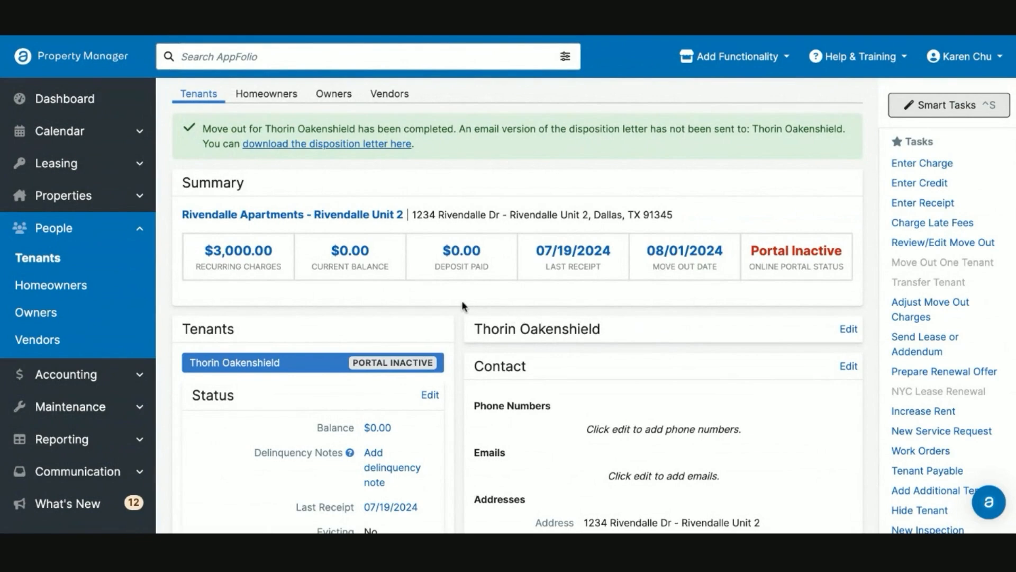
{"action": "mouse_move", "coordinate": [683, 256]}
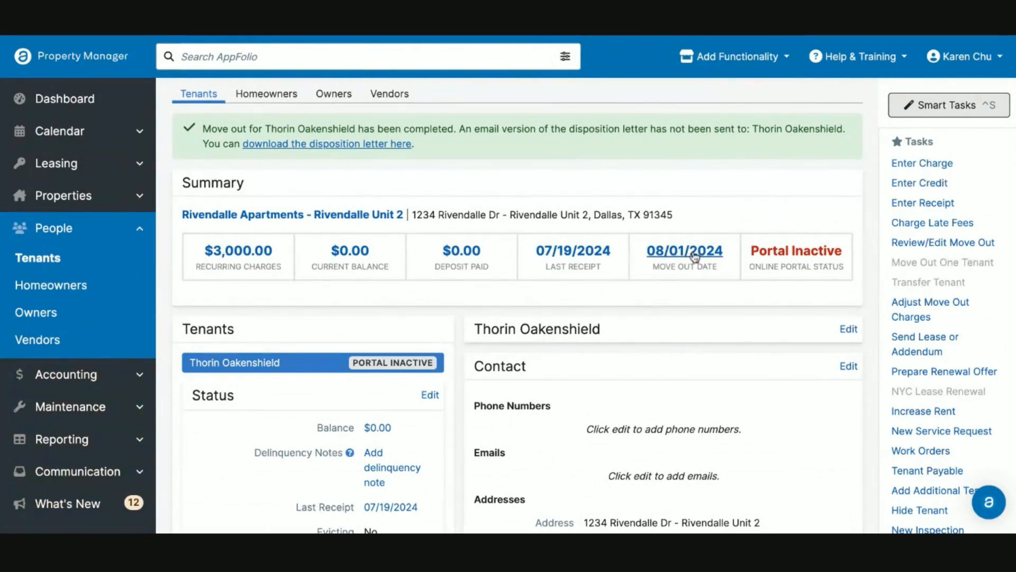
{"action": "mouse_move", "coordinate": [481, 316]}
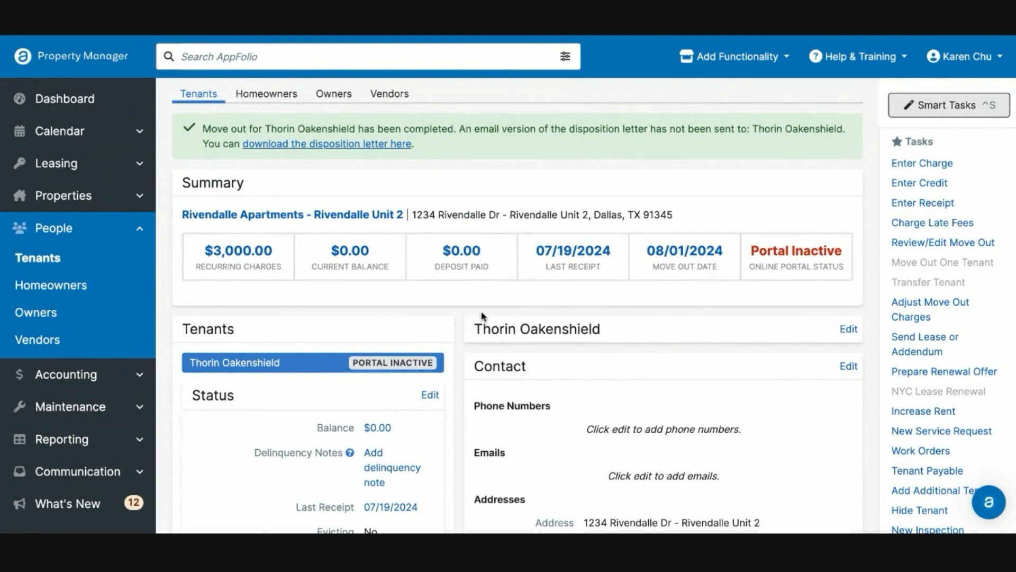